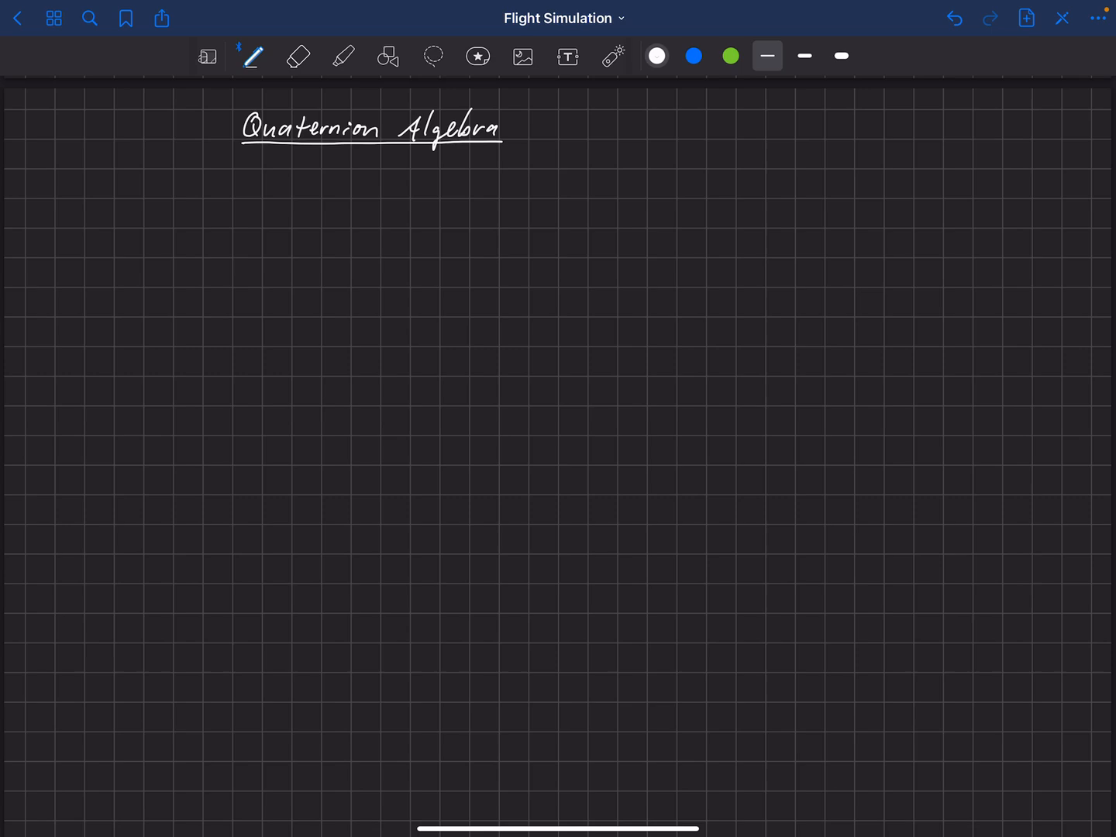
Handwrite the underlined 'Hamilton' heading with i² = j² = k² = ijk = -1 beneath it.
left_click_drag(659, 152, 725, 152)
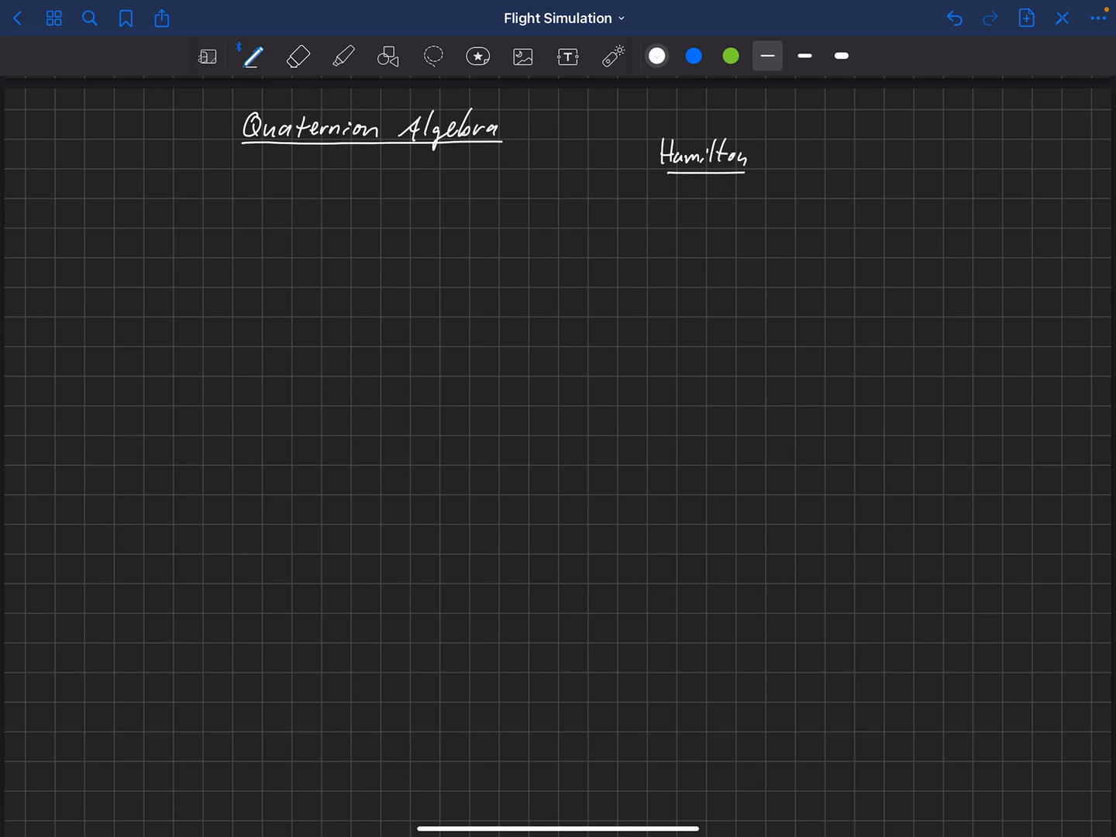
left_click_drag(694, 204, 694, 225)
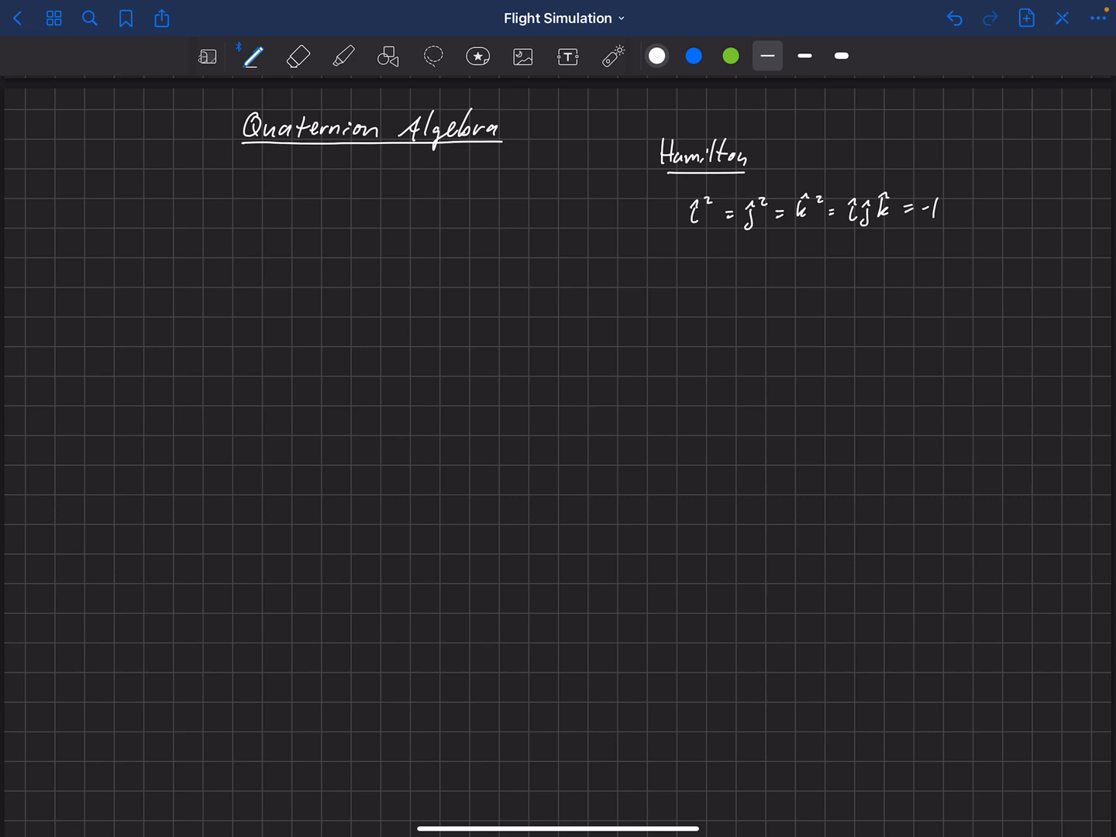
left_click(146, 200)
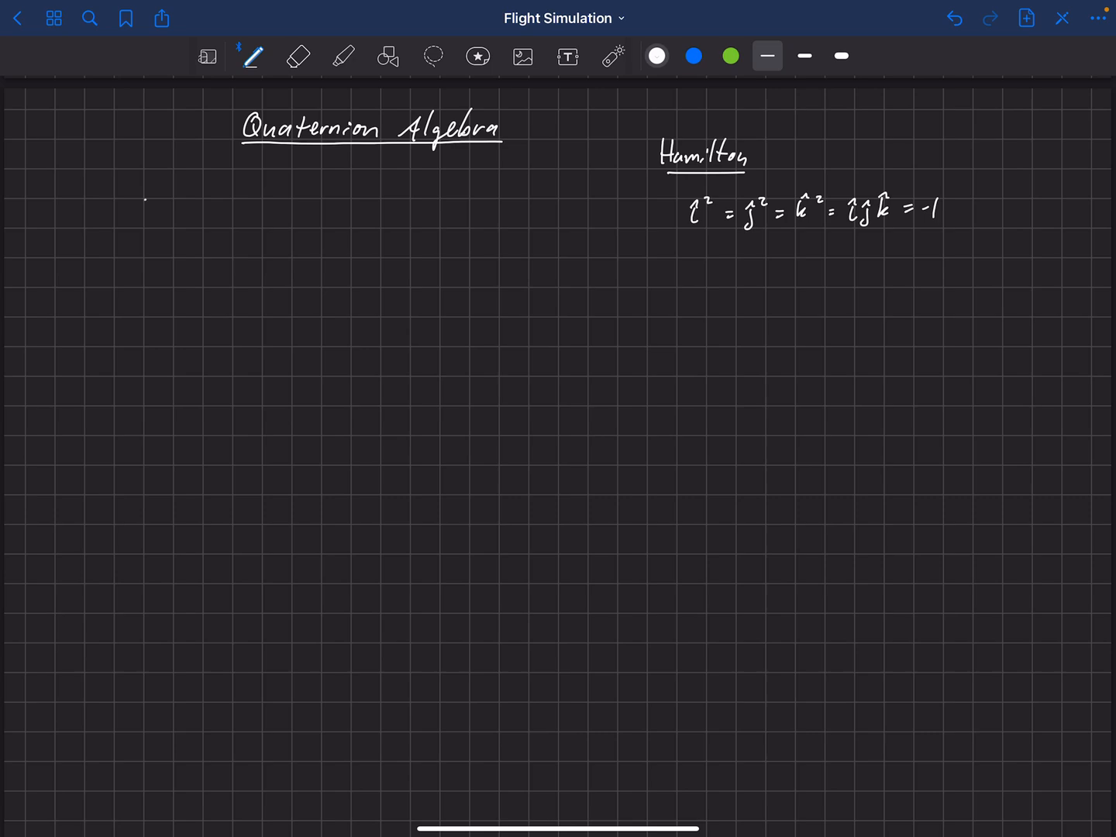
Handwrite the definition {Q} = Q0 + Qx i + Qy j + Qz k.
left_click_drag(140, 205, 141, 229)
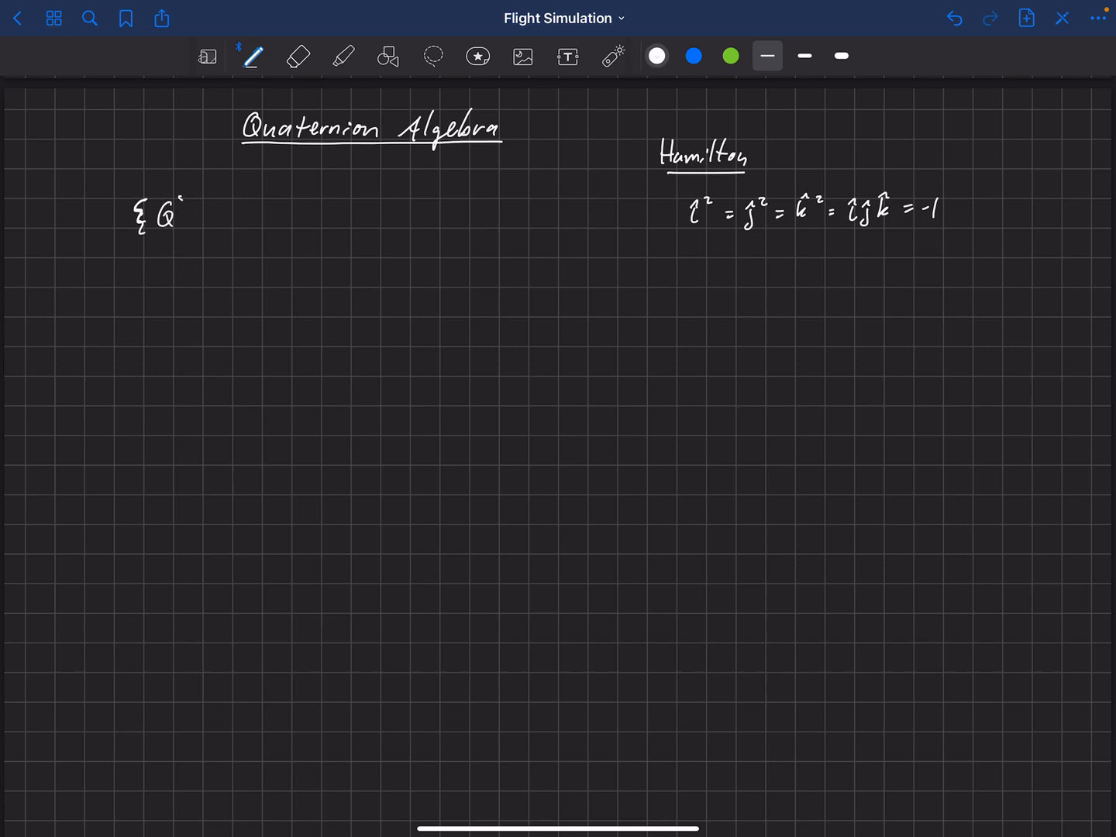
left_click_drag(186, 198, 186, 229)
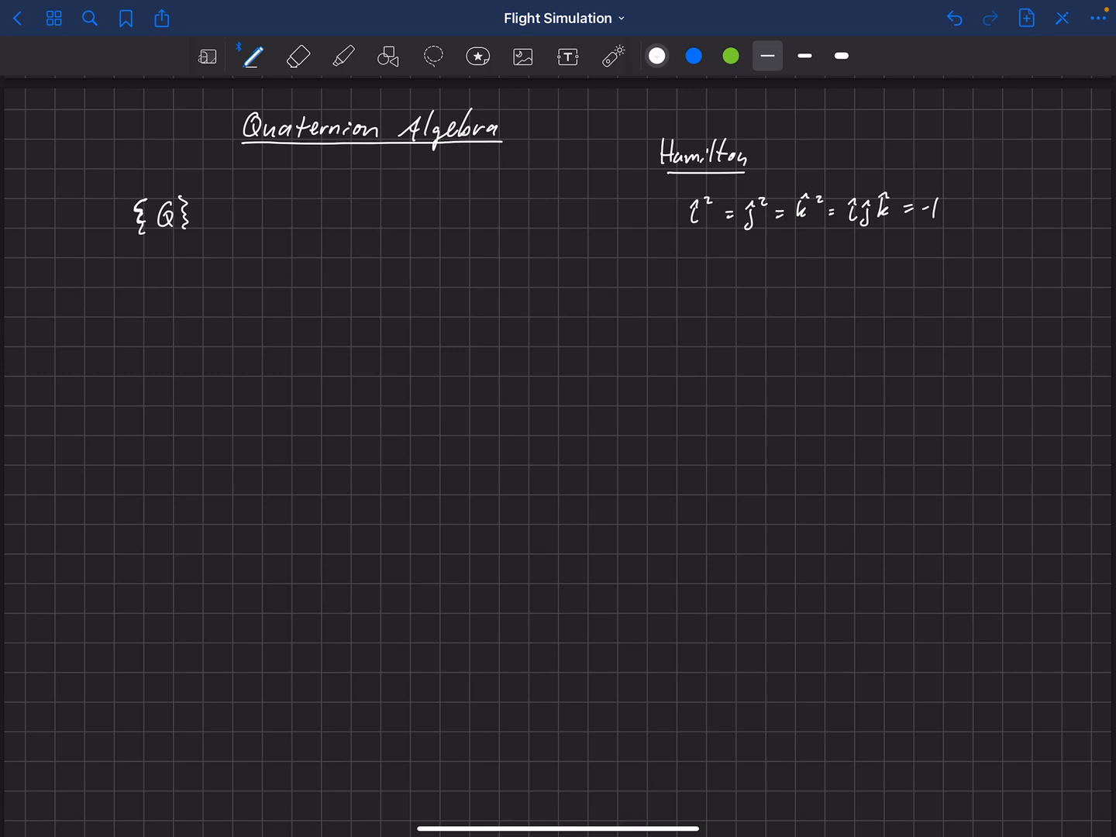
left_click_drag(214, 216, 229, 215)
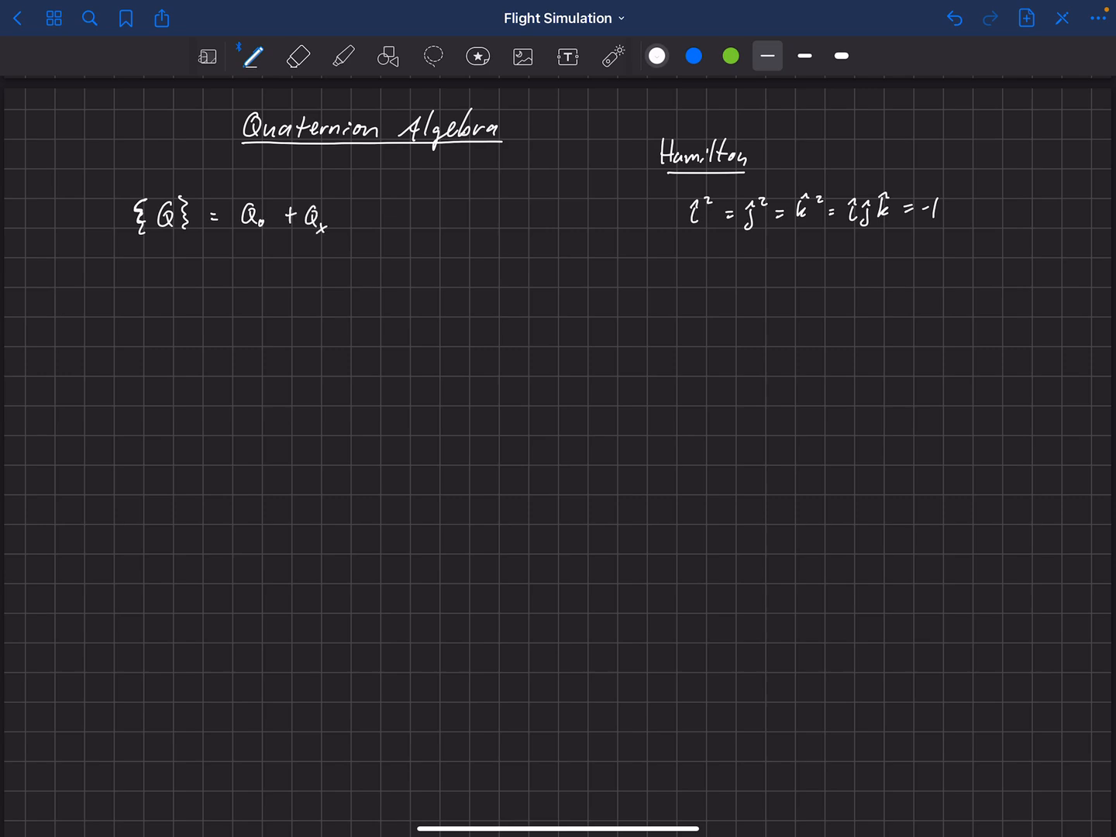
left_click_drag(332, 220, 356, 220)
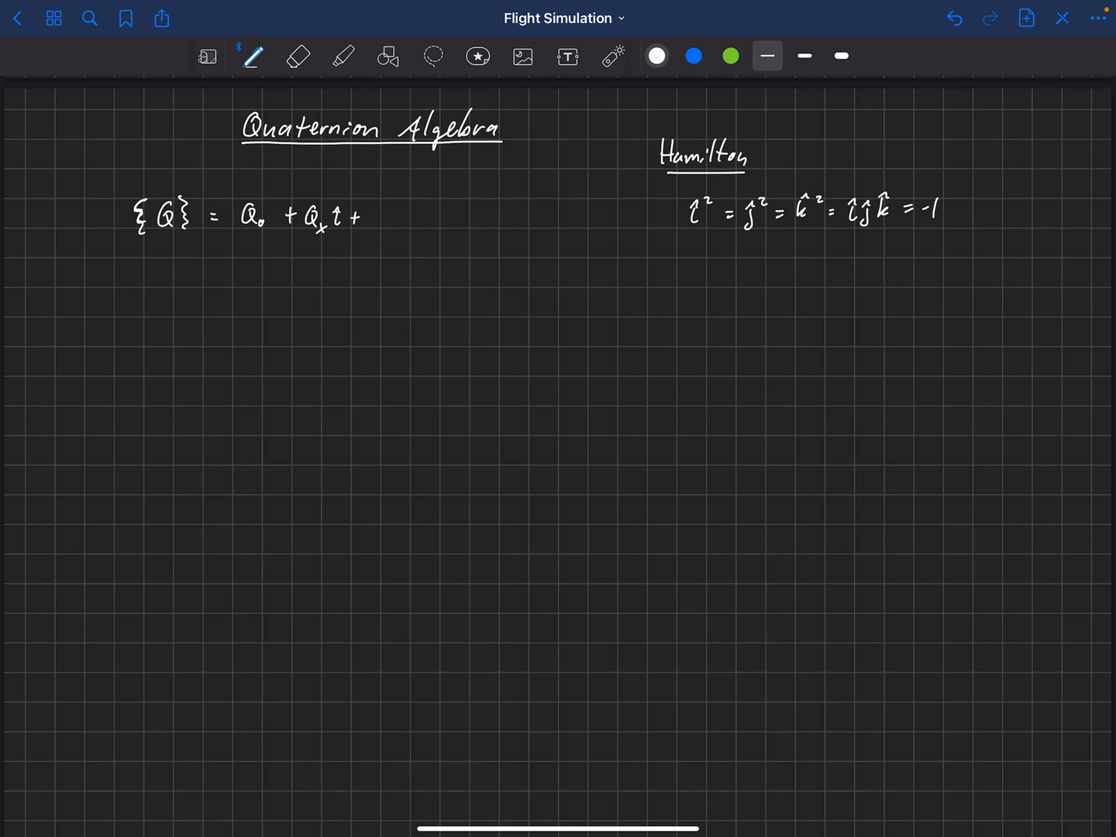
left_click_drag(376, 209, 399, 224)
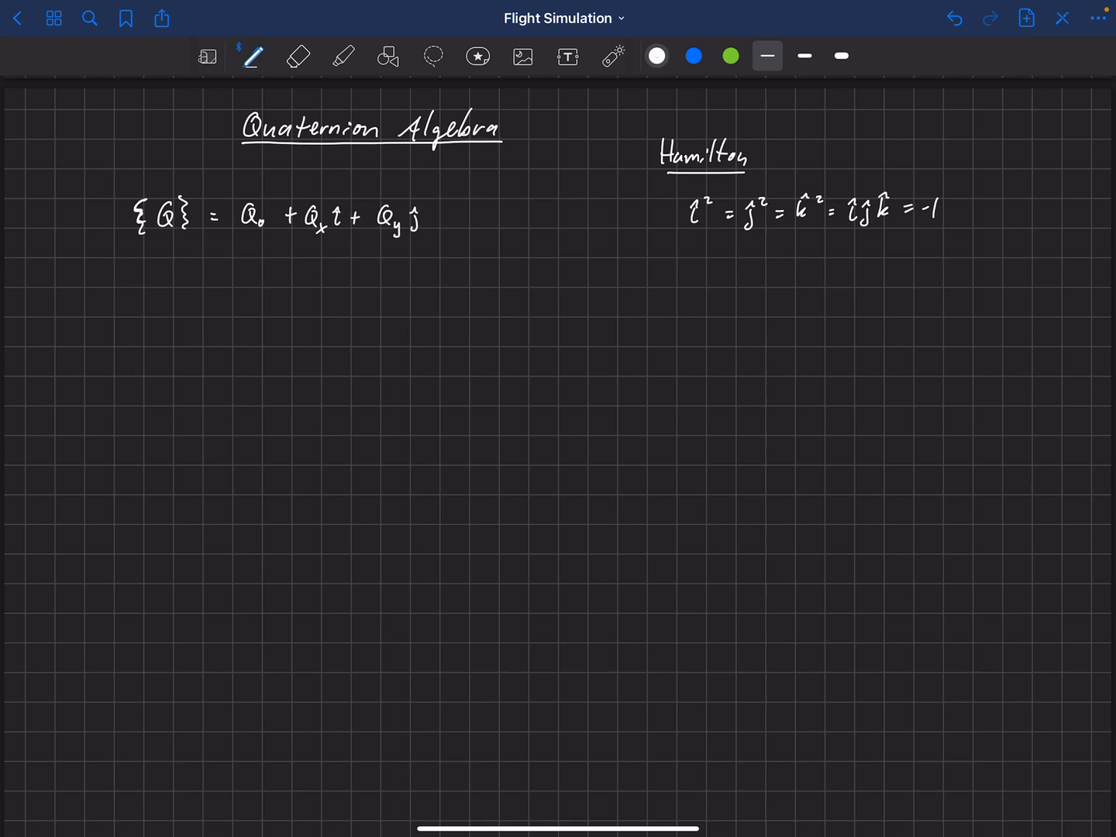
left_click_drag(431, 215, 441, 215)
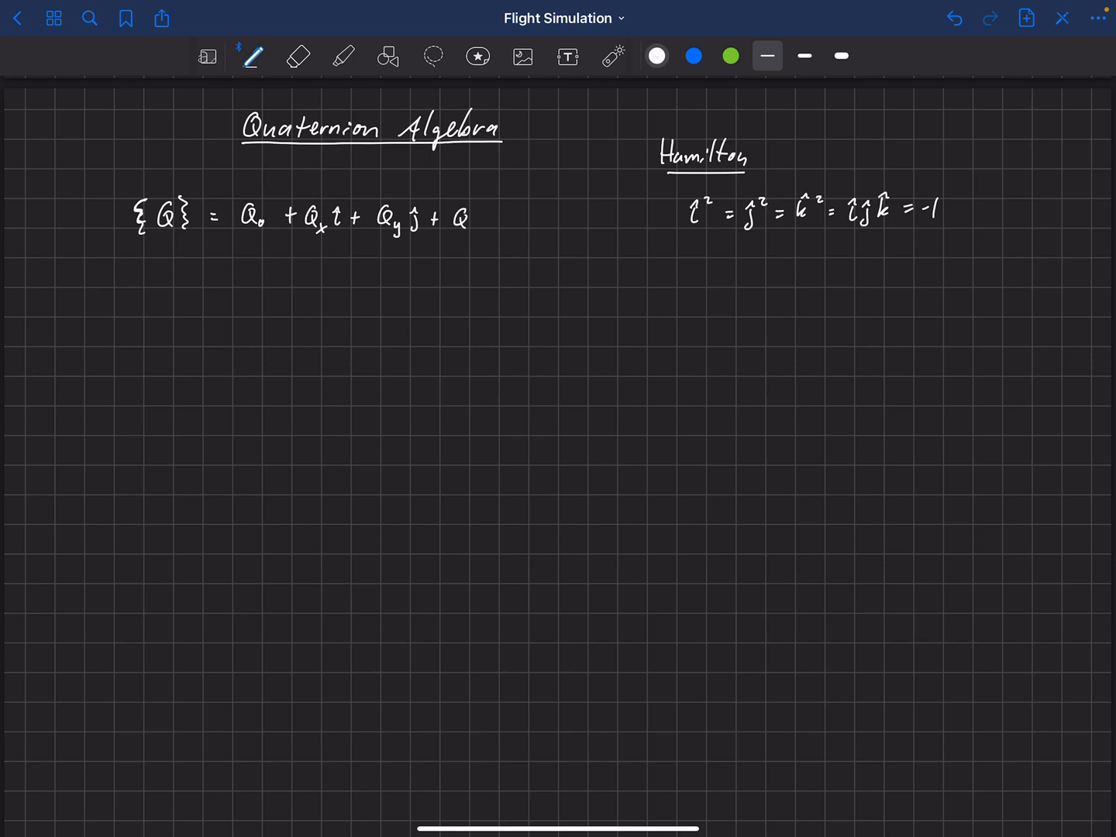
left_click_drag(462, 217, 496, 220)
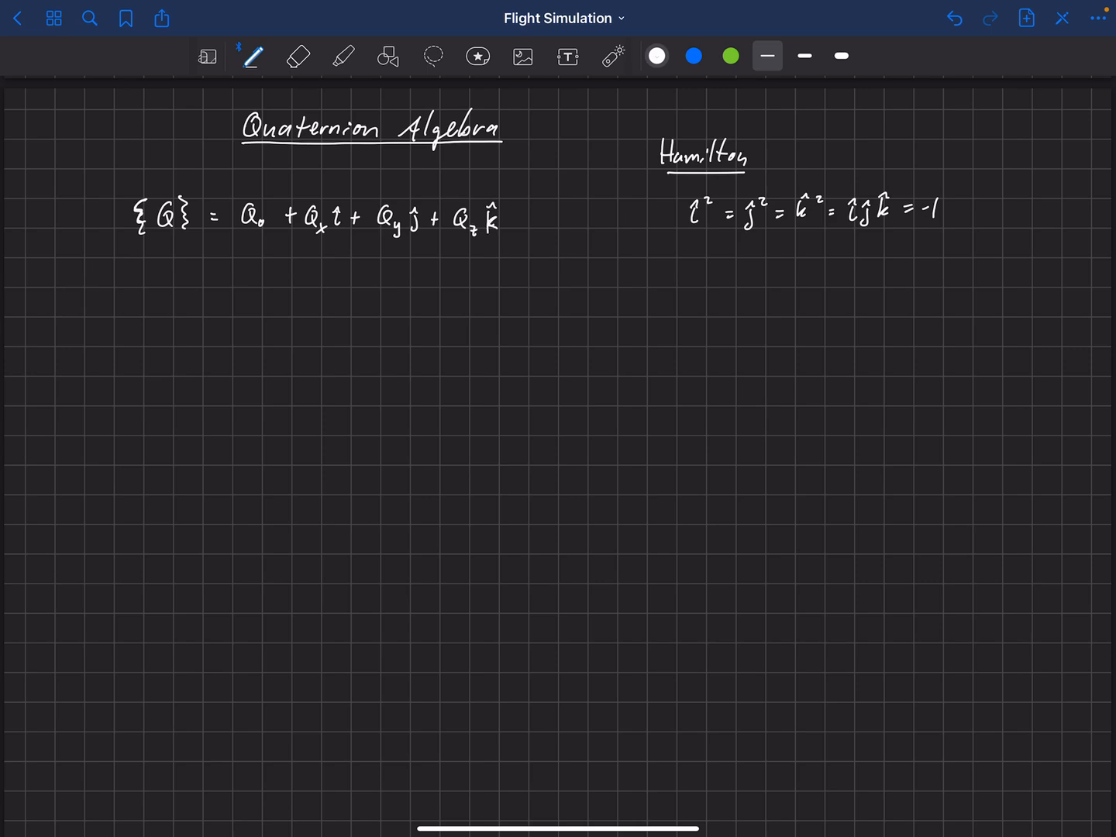
Label Q0 as 'scalar' with an arrow and brace the i, j, k terms as 'vector'.
left_click_drag(248, 256, 248, 279)
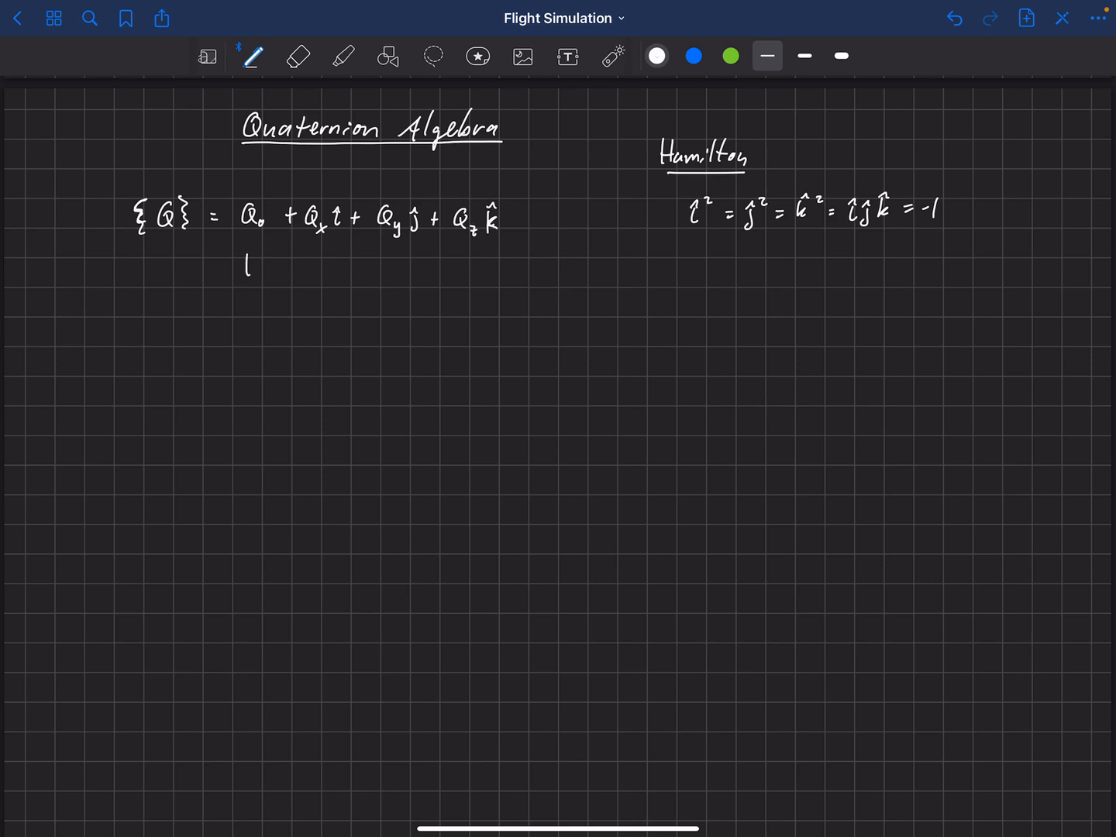
left_click_drag(248, 279, 248, 256)
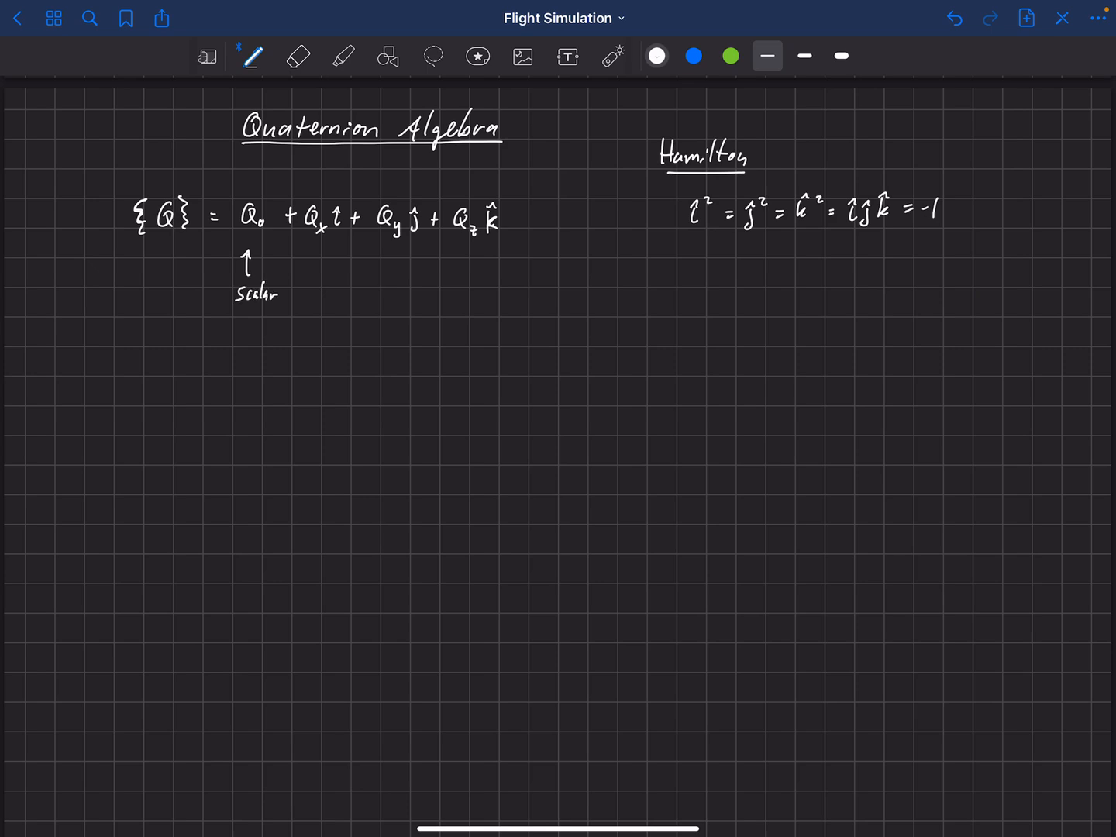
left_click_drag(318, 248, 488, 248)
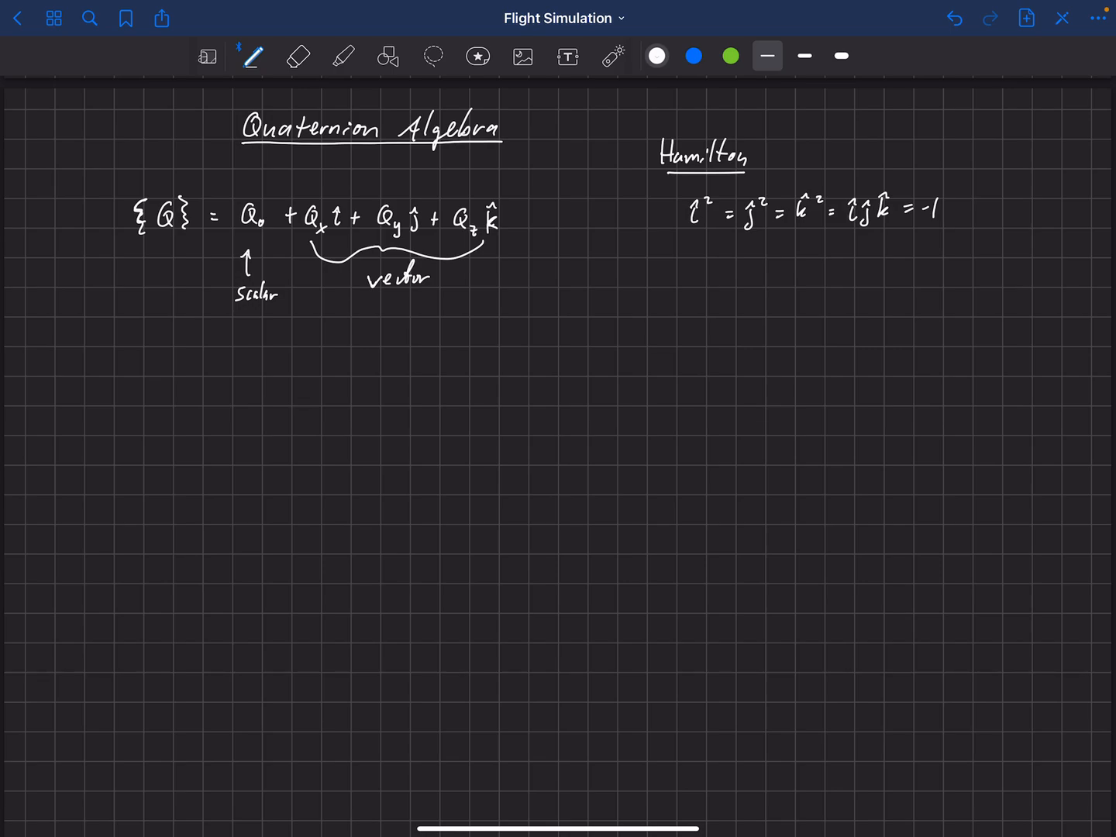
Erase a stray mark, then return to the pen to start the 'Addition & S…' heading.
left_click(613, 55)
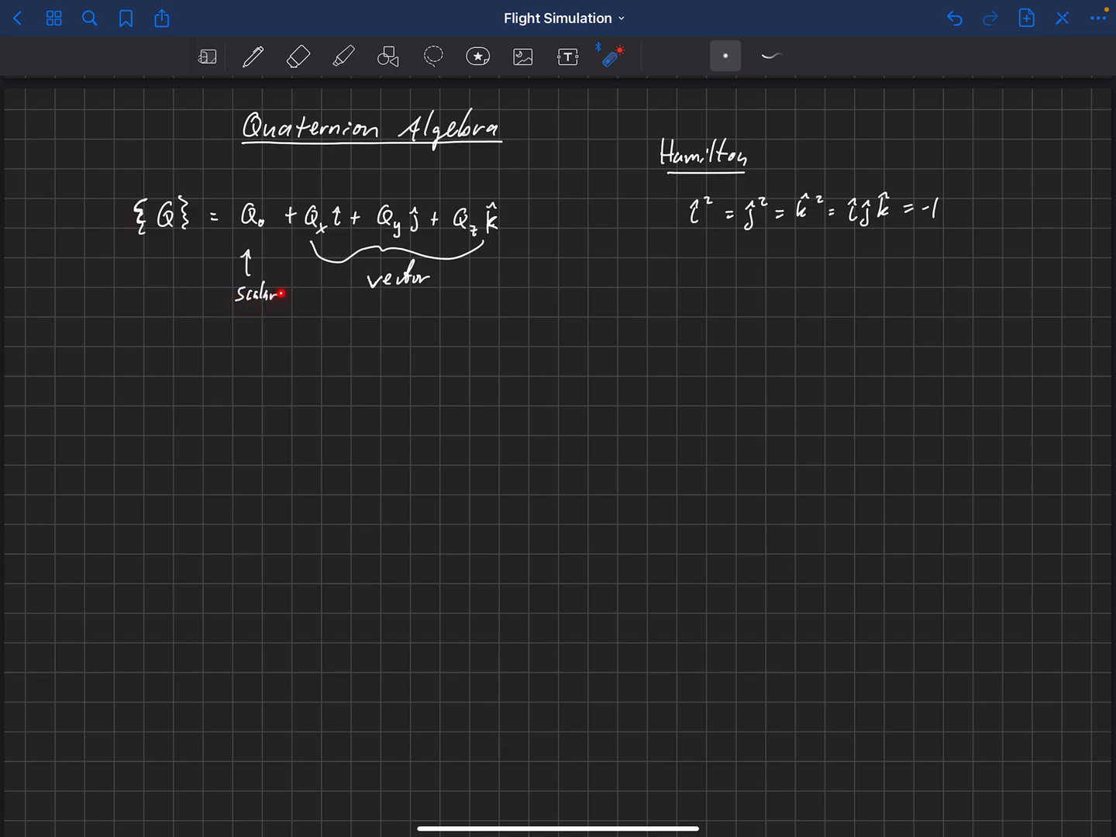
mouse_move(422, 294)
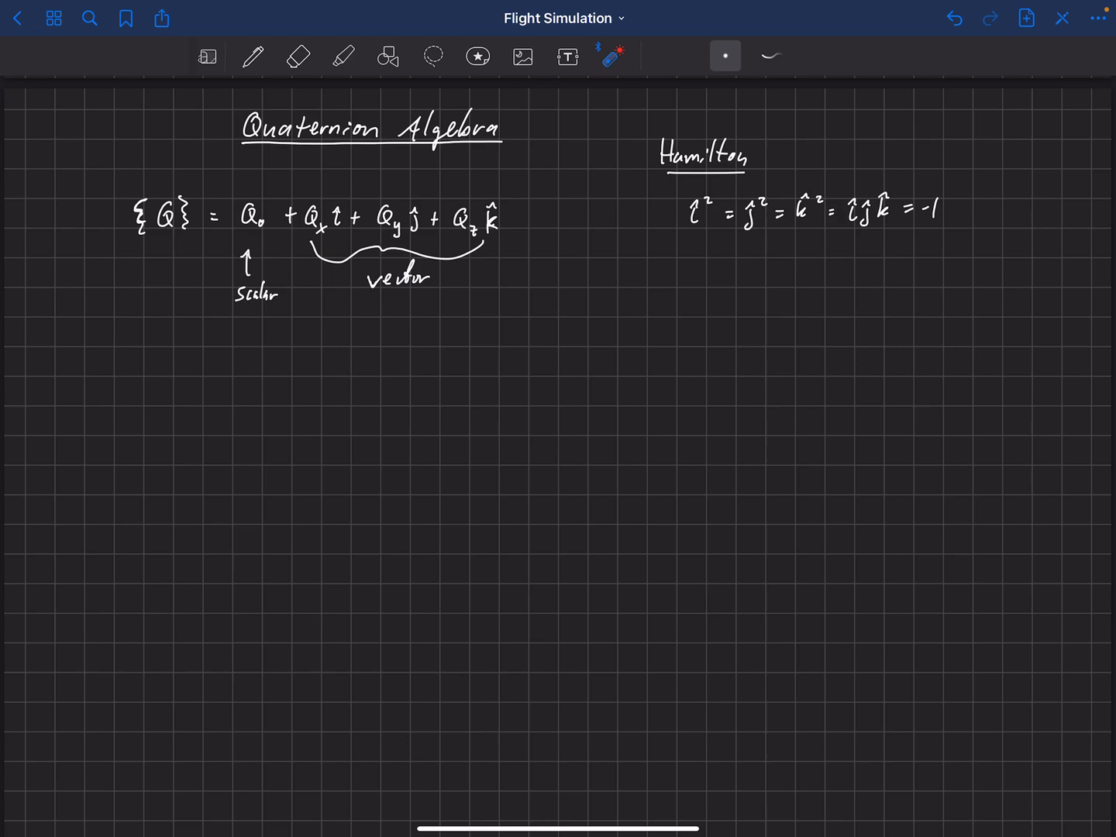
left_click(251, 56)
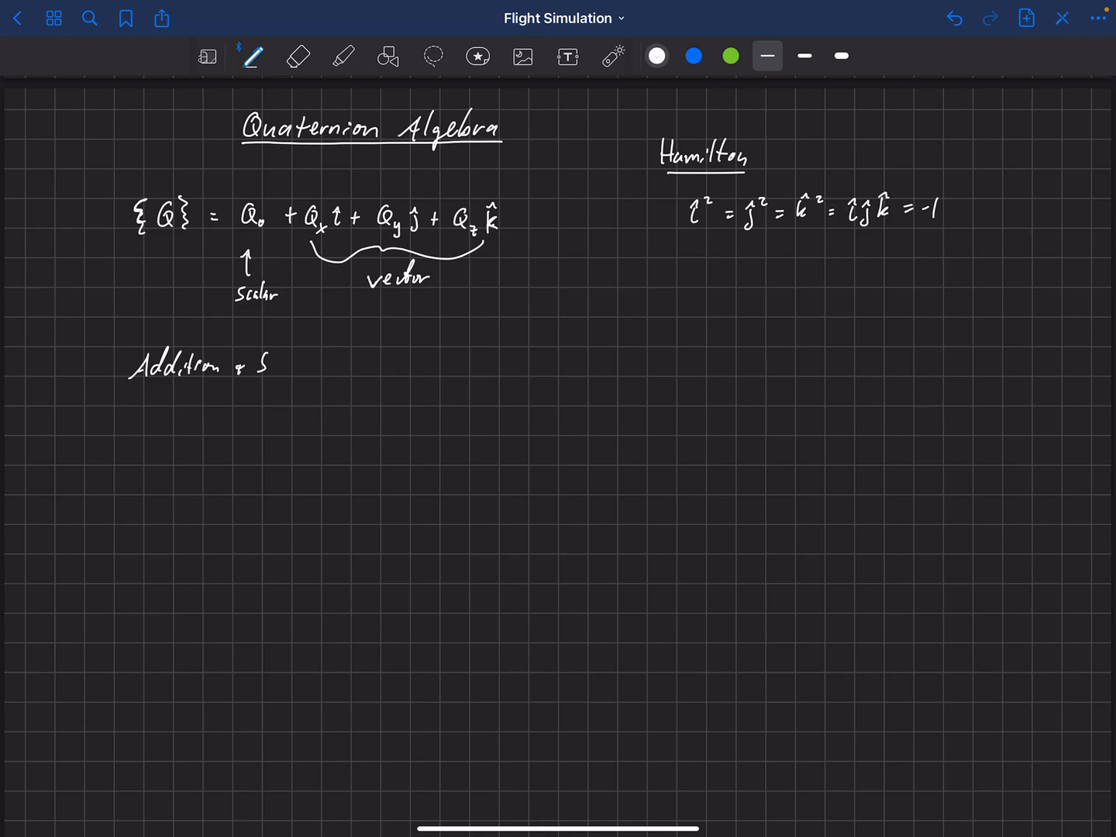
Finish and underline 'Addition & Subtraction', then write {A} + {B} = below it.
type("Subtraction")
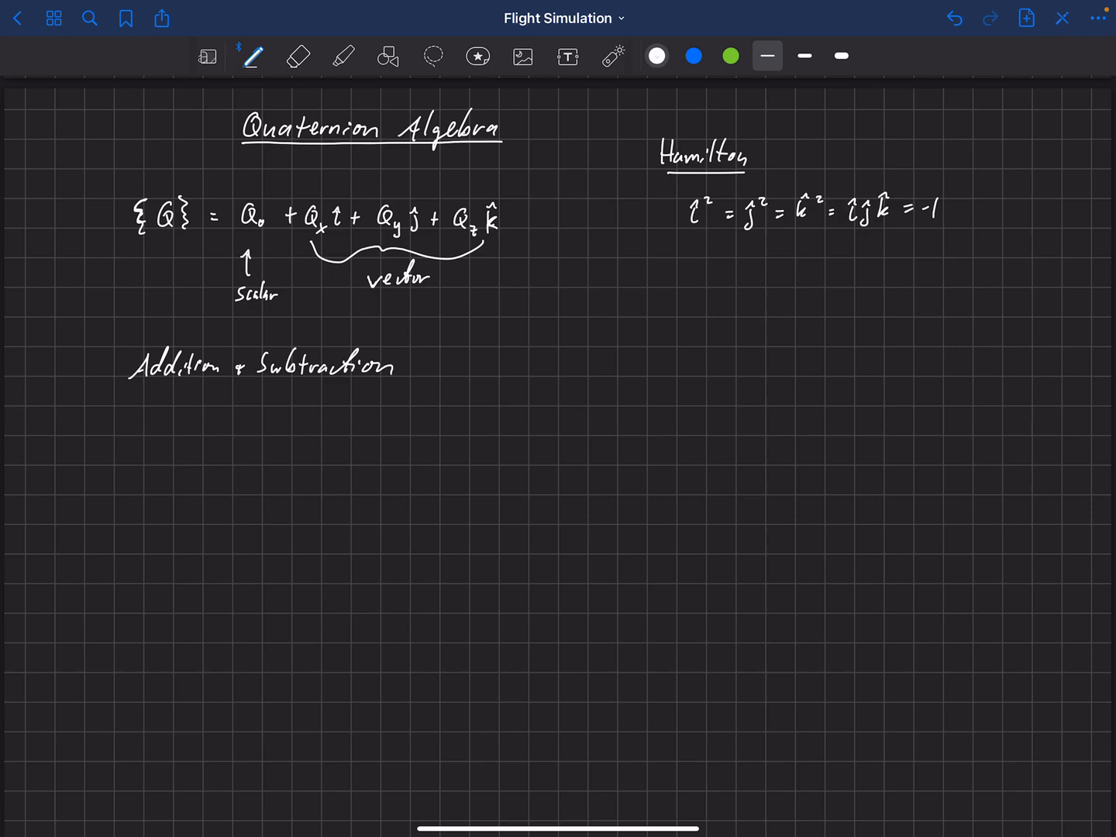
left_click_drag(131, 379, 387, 379)
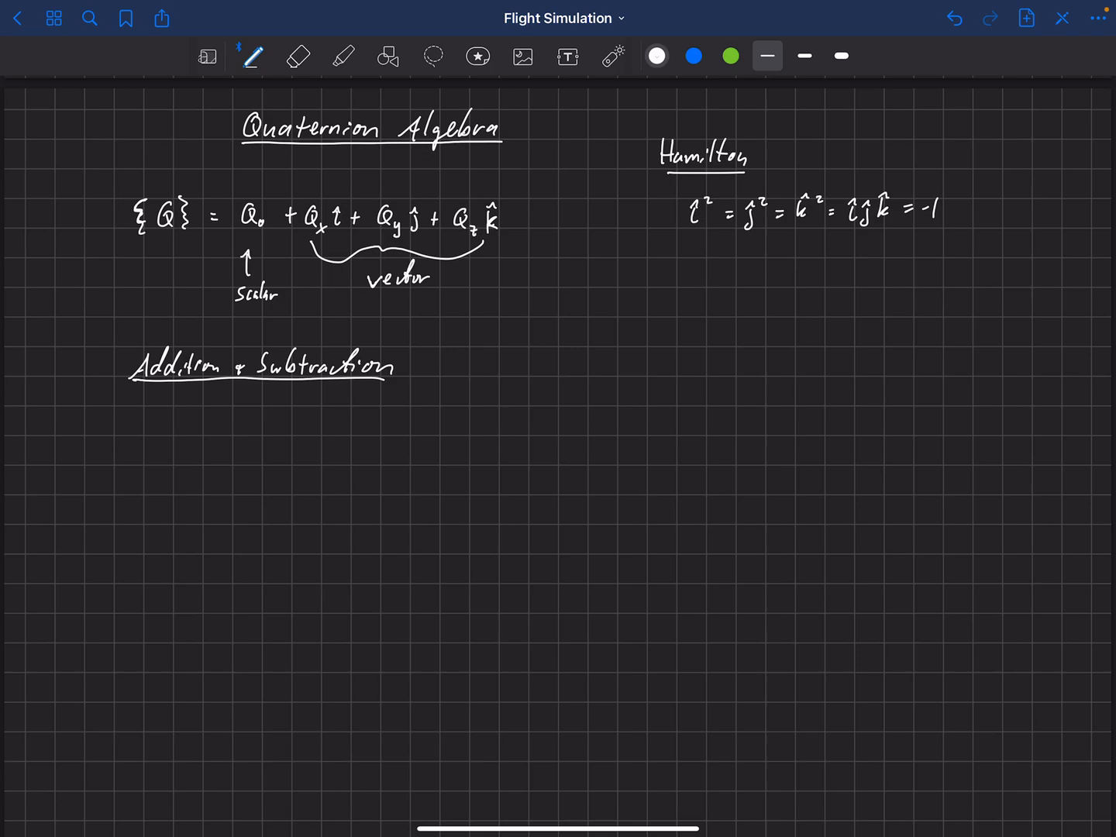
left_click_drag(178, 434, 193, 418)
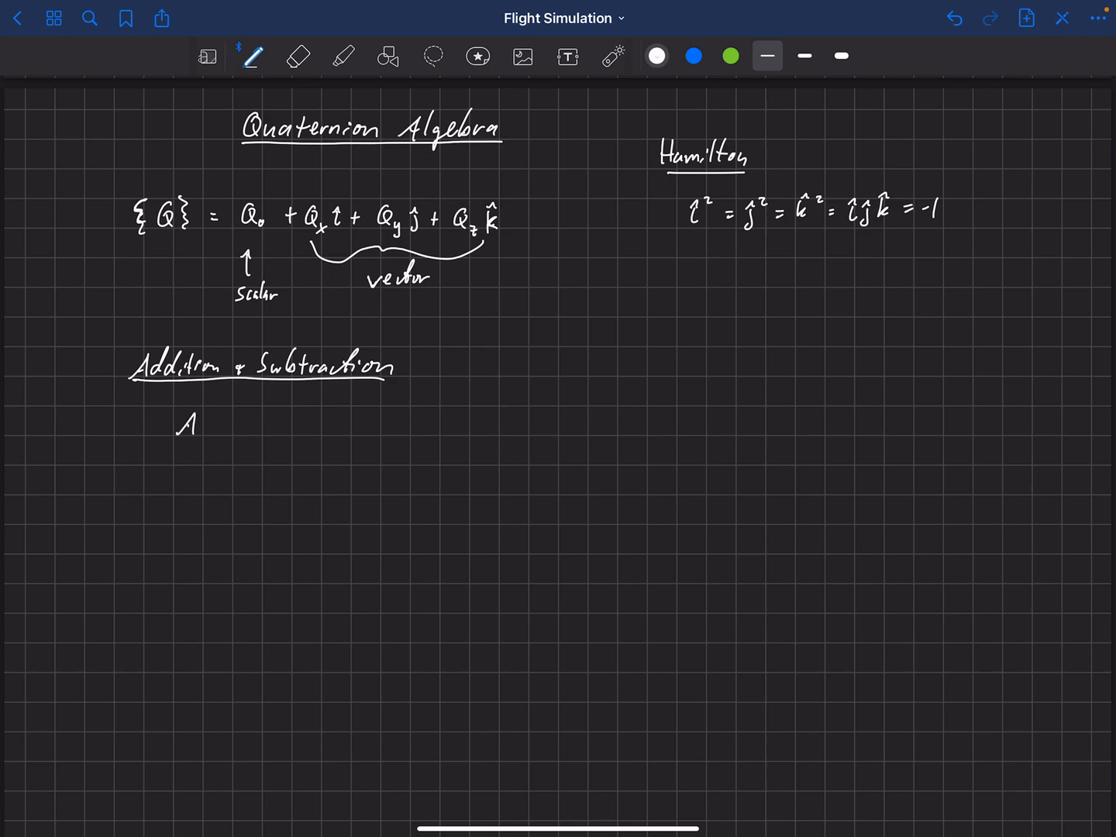
left_click_drag(173, 427, 209, 419)
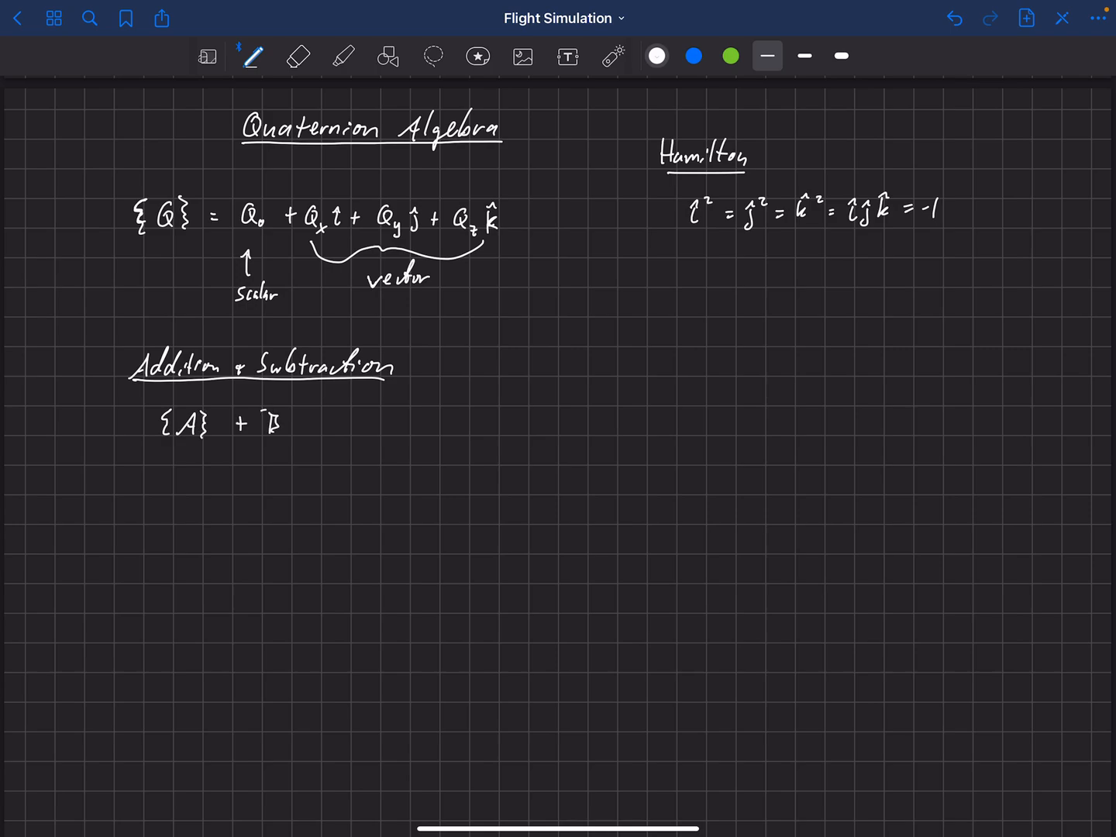
type("{B} =")
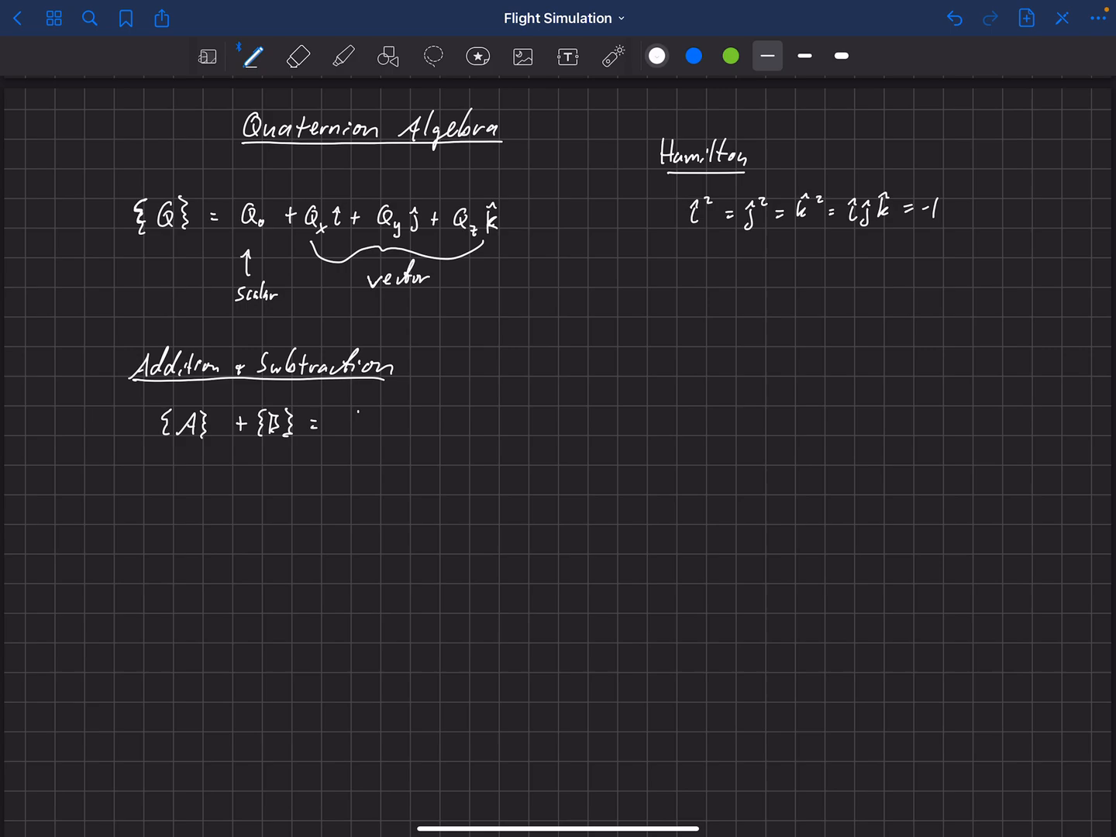
Write the component-wise sum (A0+B0) + (Ax+Bx)i + (Ay+By)j + (Az+Bz)k.
left_click_drag(357, 406, 353, 437)
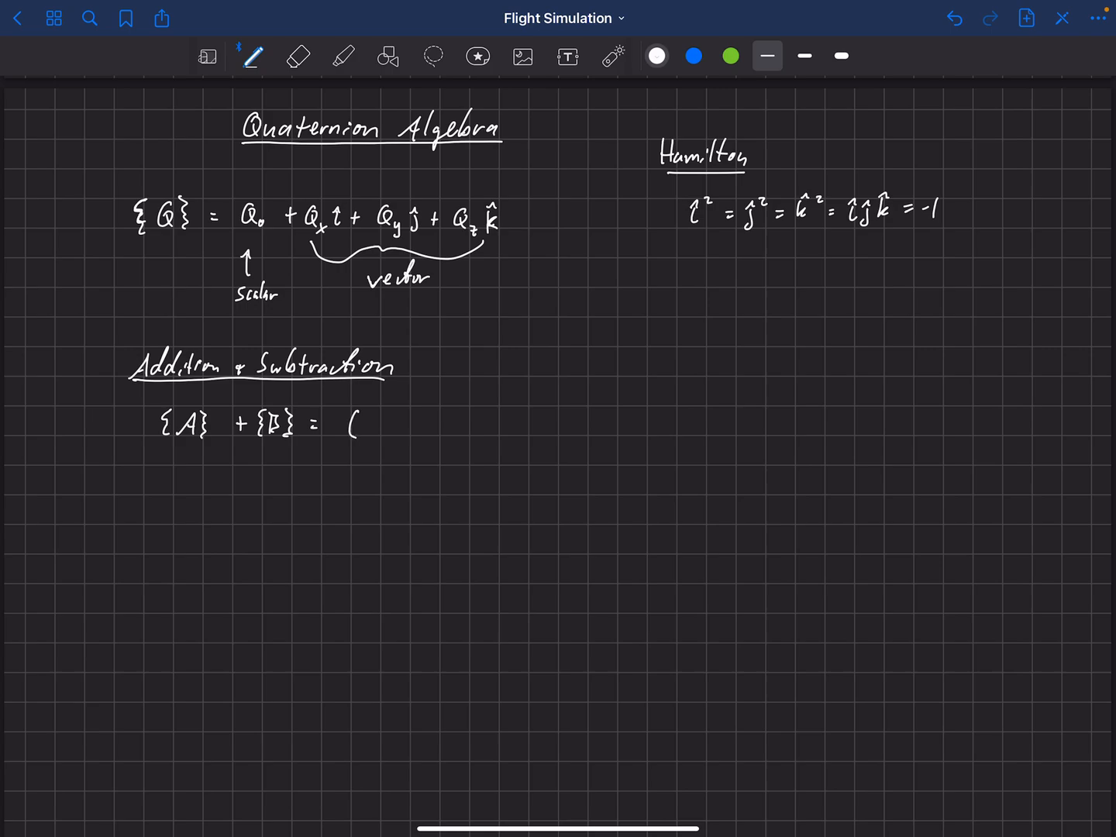
left_click_drag(365, 424, 431, 425)
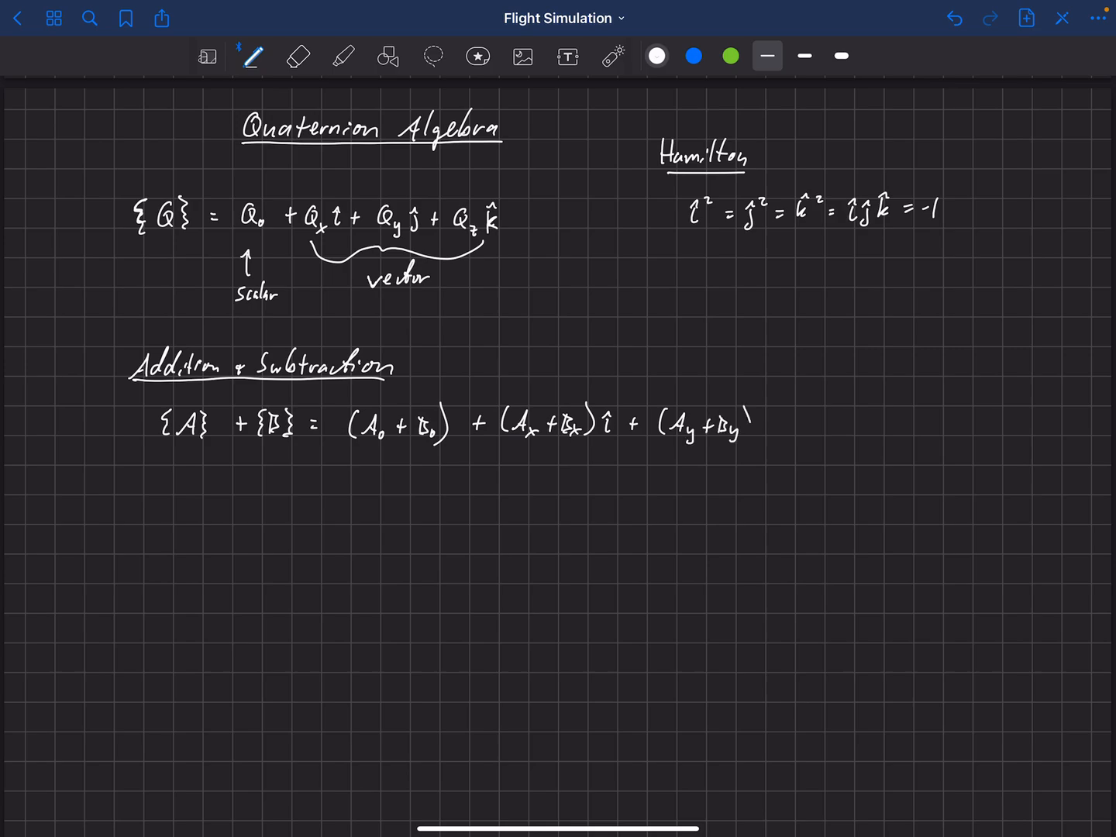
type("ĵ + (")
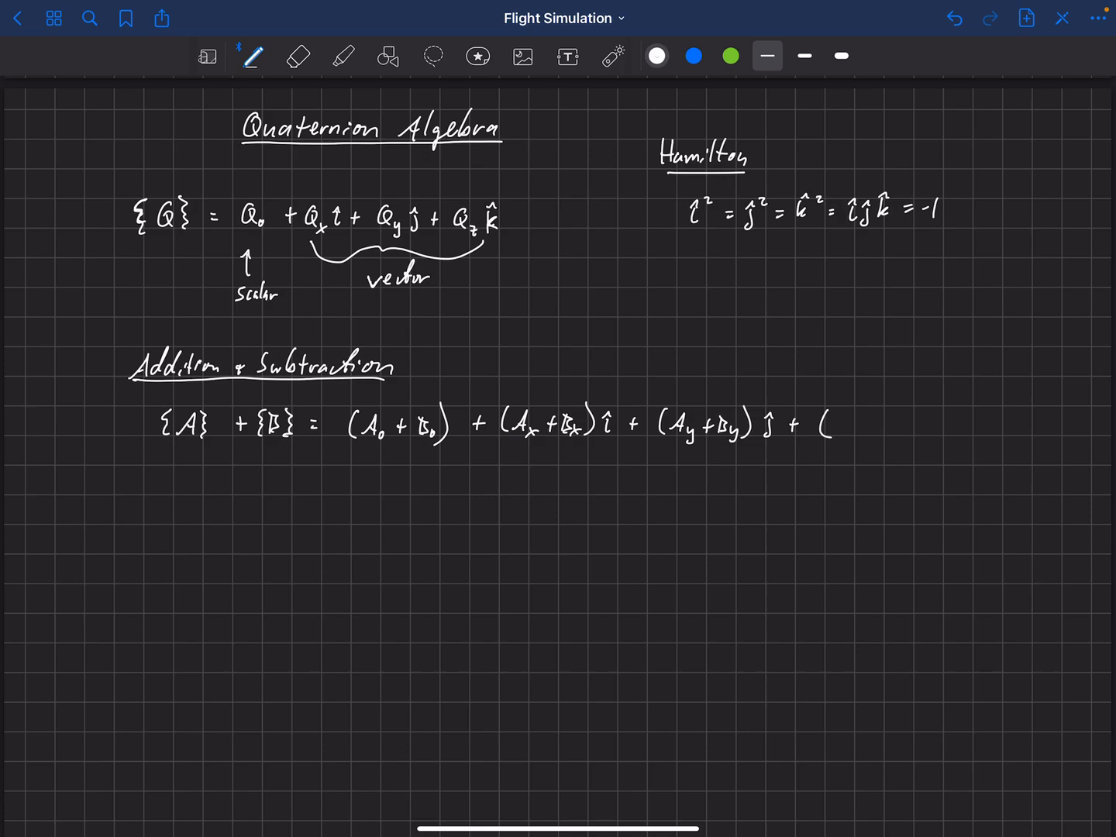
left_click_drag(833, 421, 855, 426)
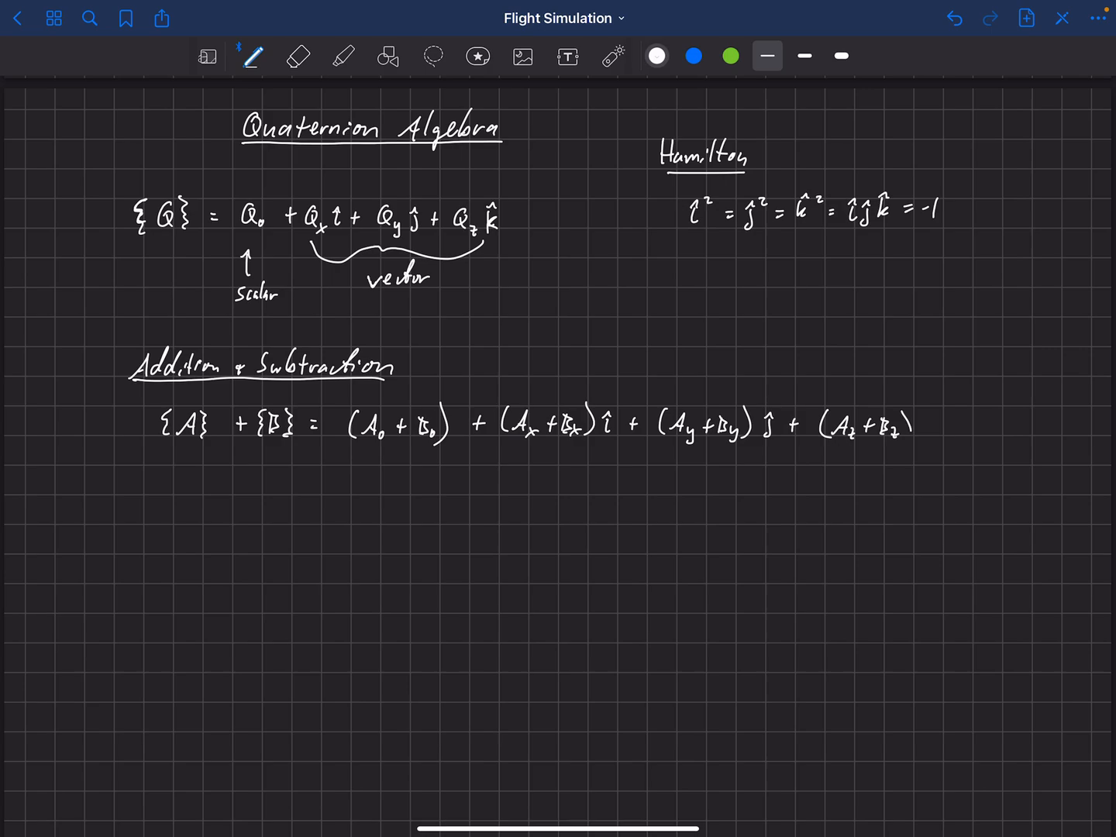
type("k̂")
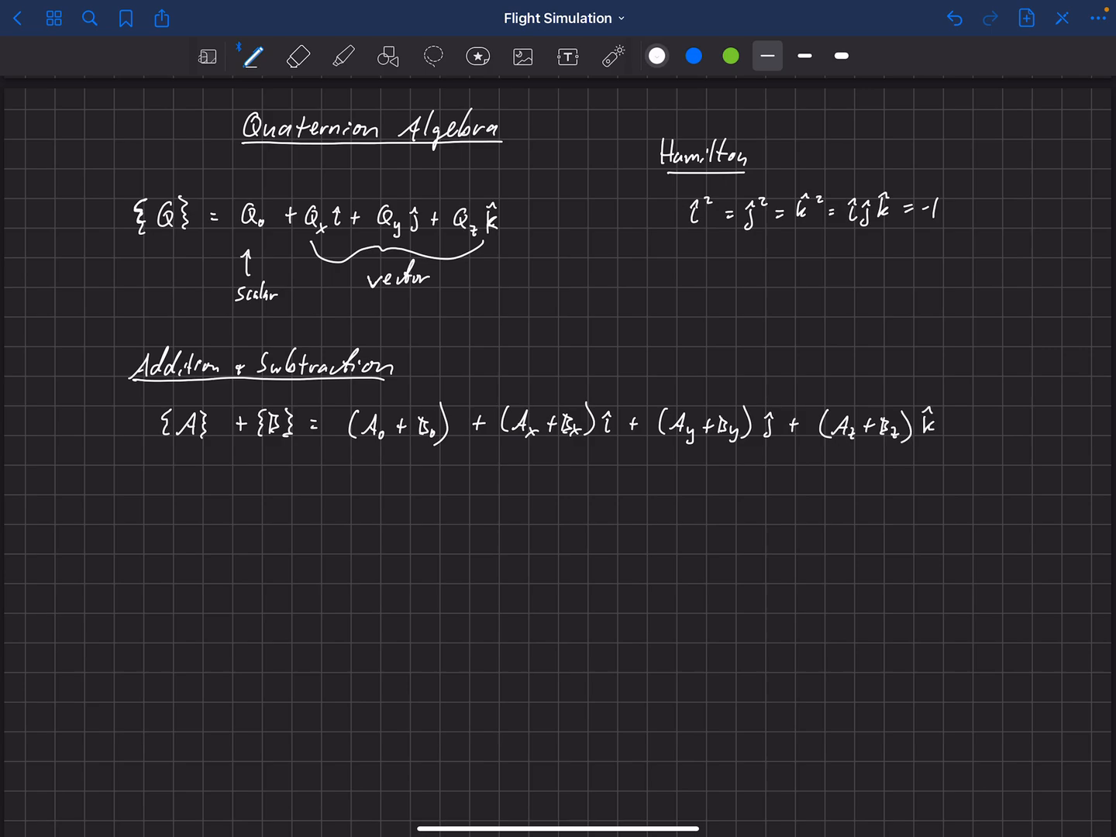